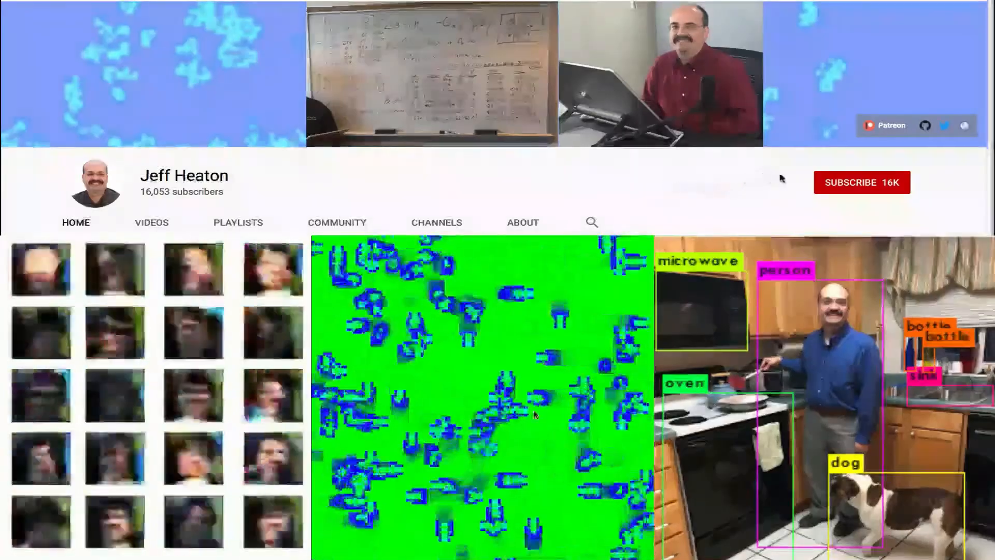
# Step: Scroll the notebook introduction and follow its link to the OpenAI Gym website
pyautogui.click(861, 183)
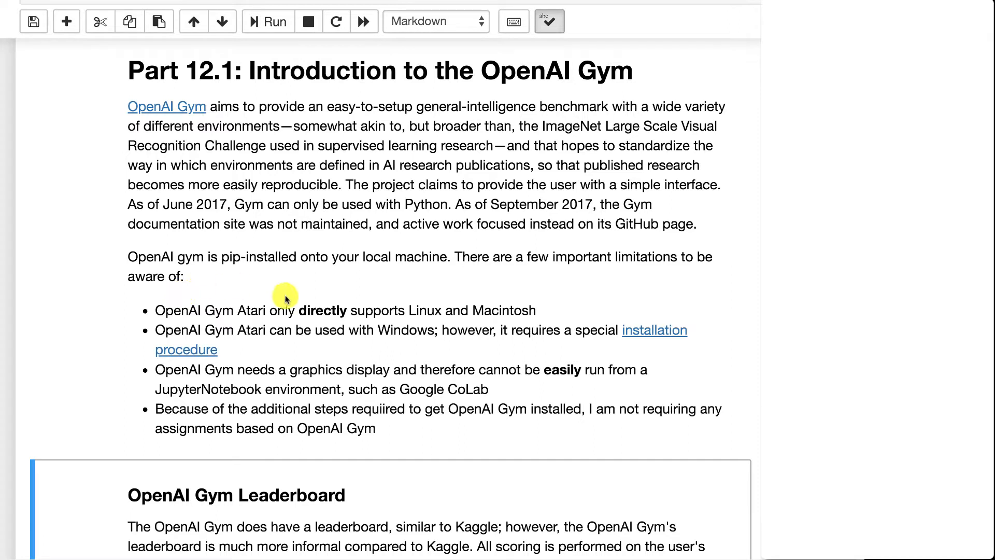
pyautogui.moveTo(204, 360)
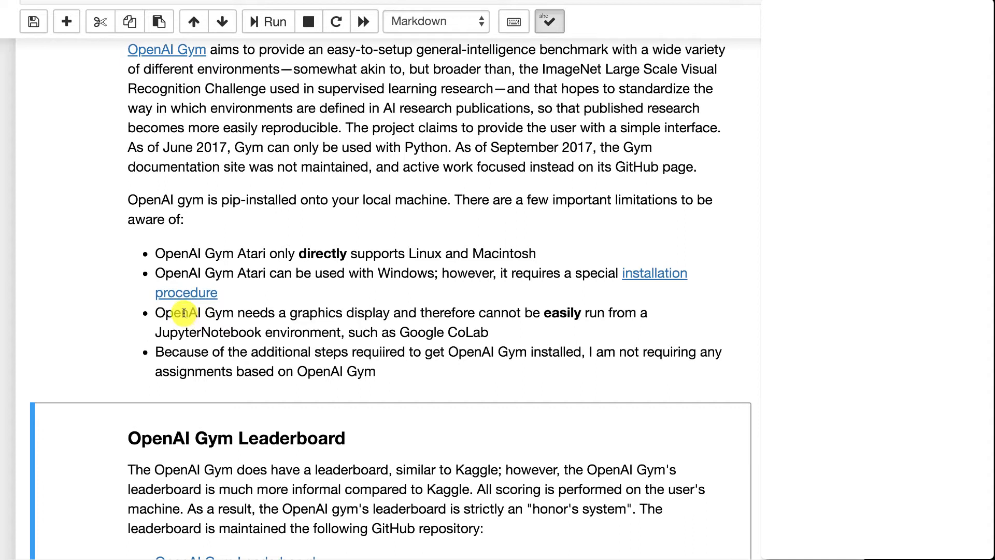
pyautogui.moveTo(303, 273)
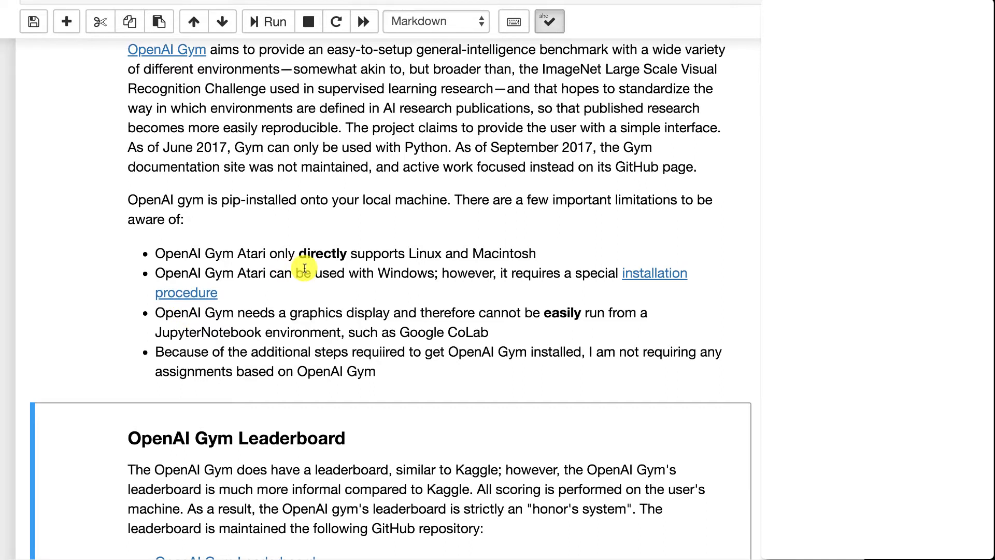
pyautogui.moveTo(184, 351)
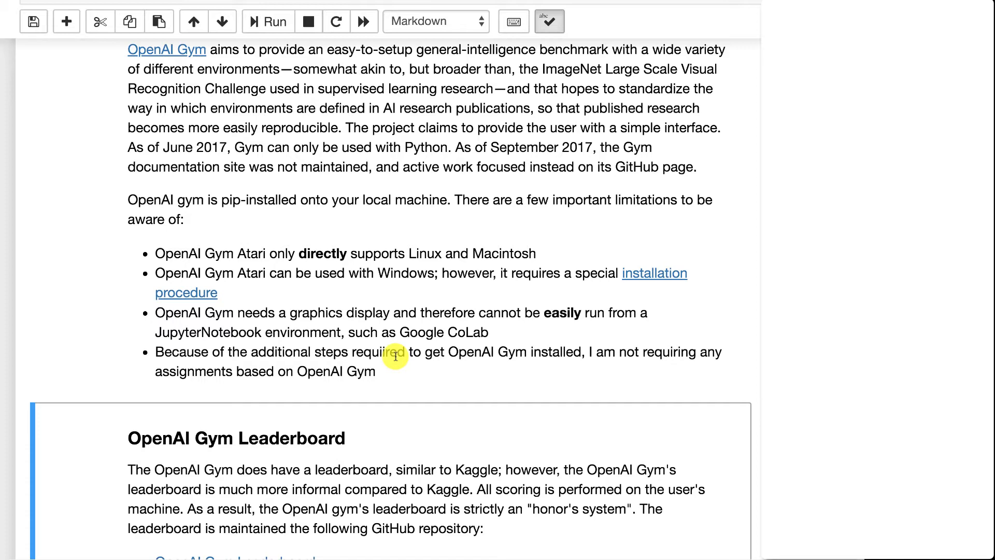
pyautogui.scroll(-3)
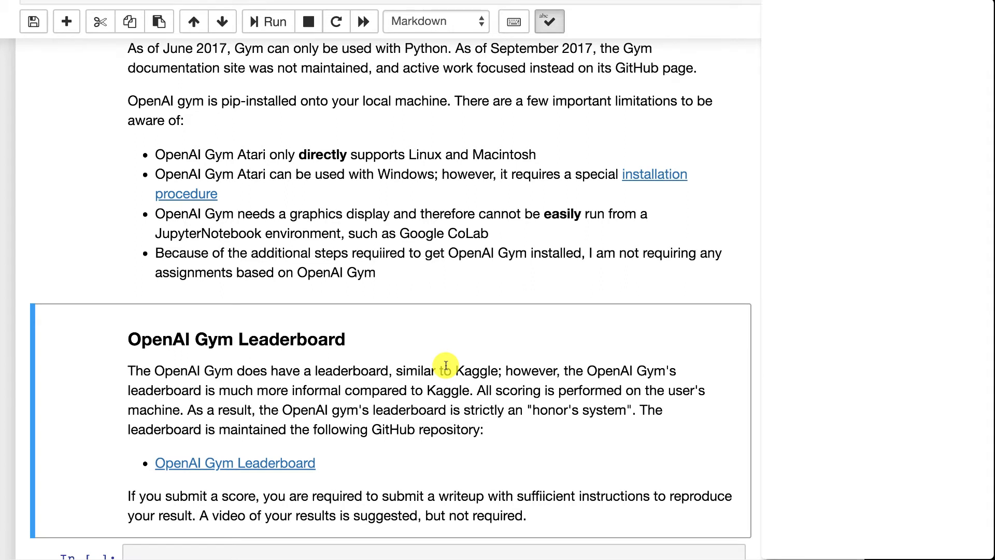
pyautogui.moveTo(363, 543)
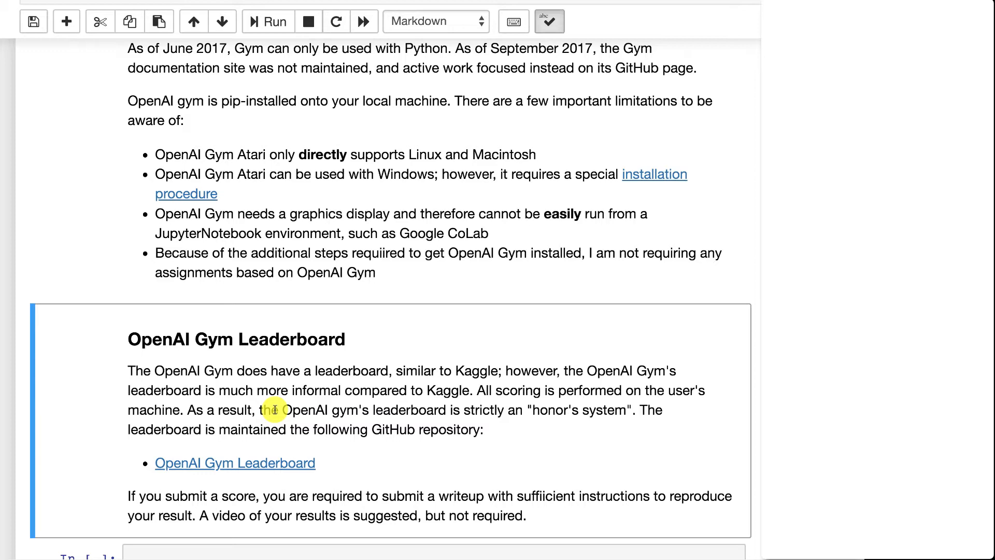
pyautogui.scroll(-3)
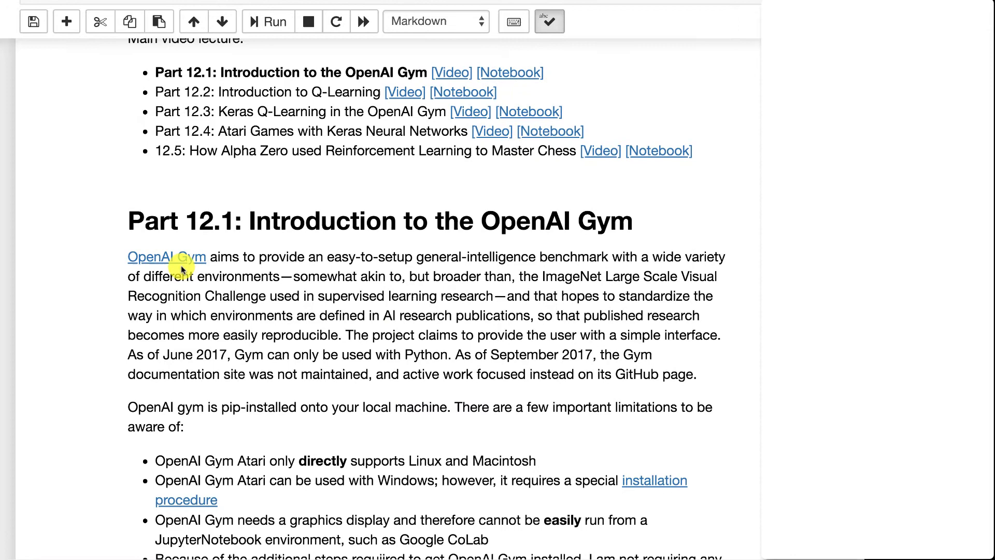
pyautogui.click(166, 257)
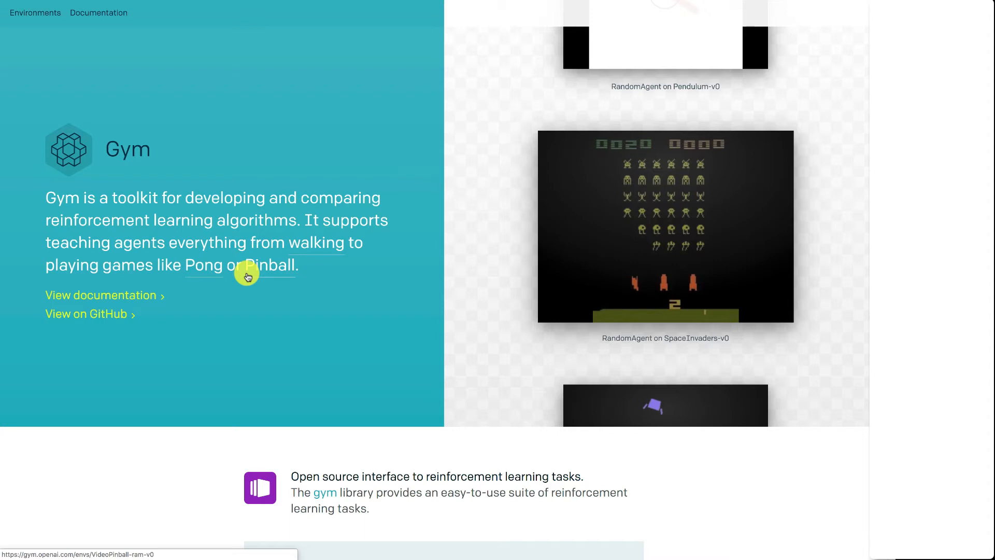
# Step: Browse Classic control environments like Acrobot, CartPole, MountainCar and Pendulum, then show Box2D
pyautogui.scroll(-3)
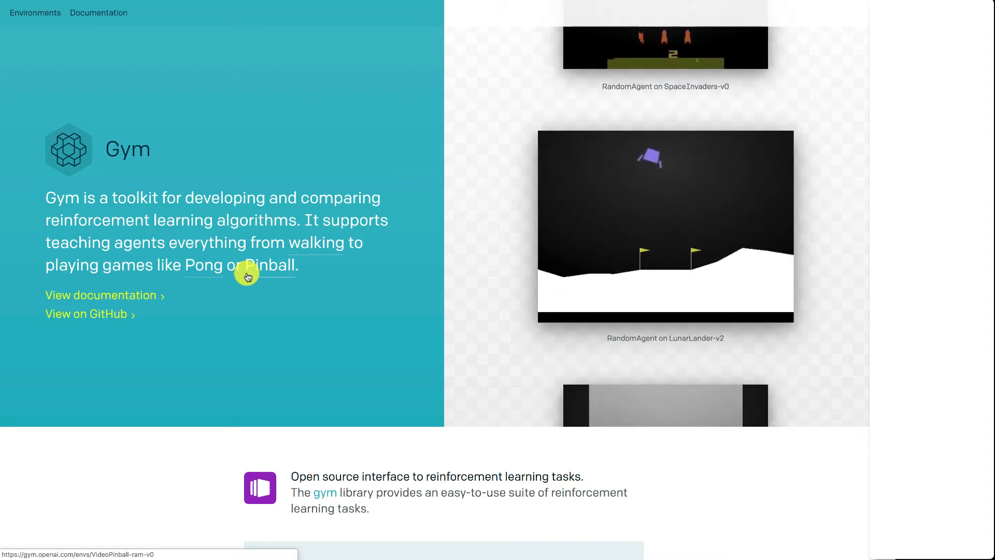
pyautogui.moveTo(492, 18)
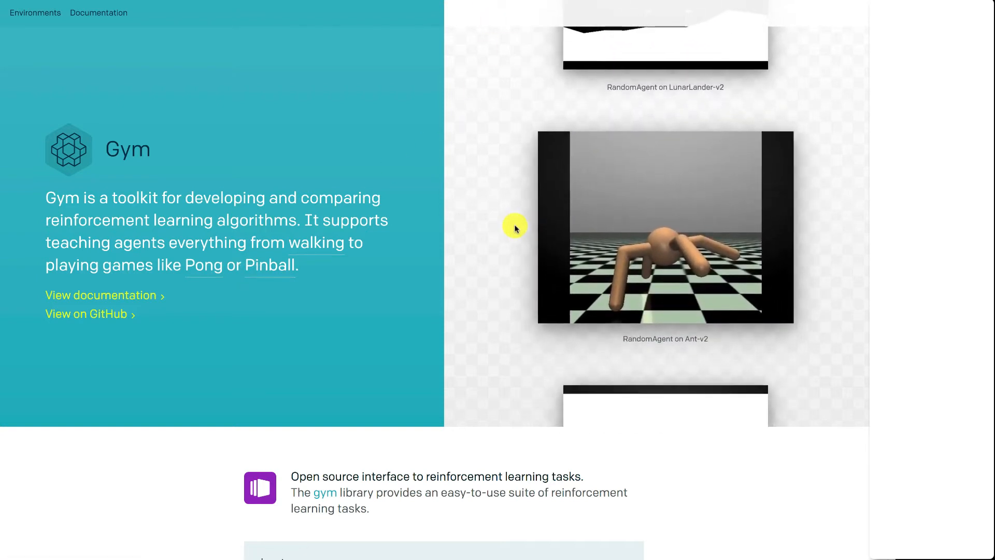
pyautogui.moveTo(498, 269)
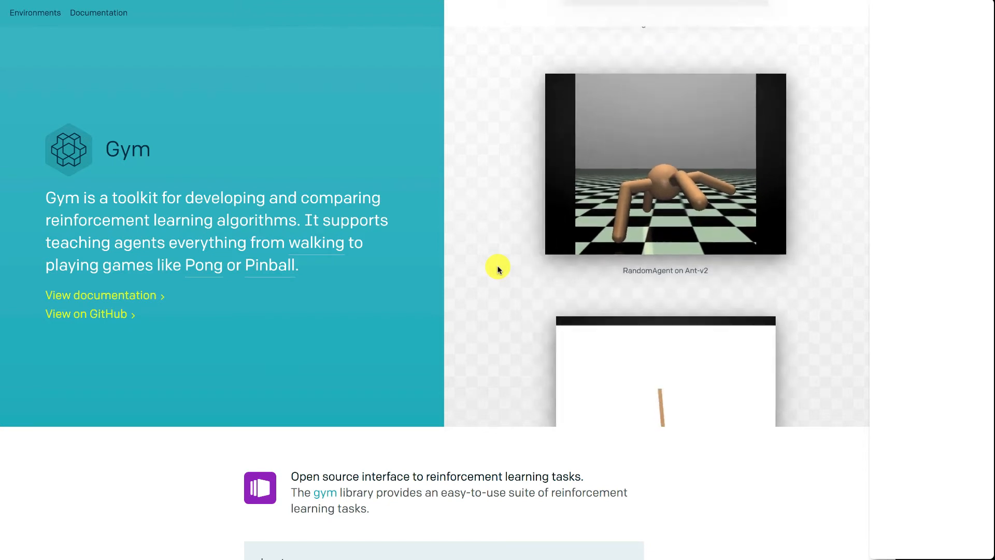
pyautogui.scroll(-3)
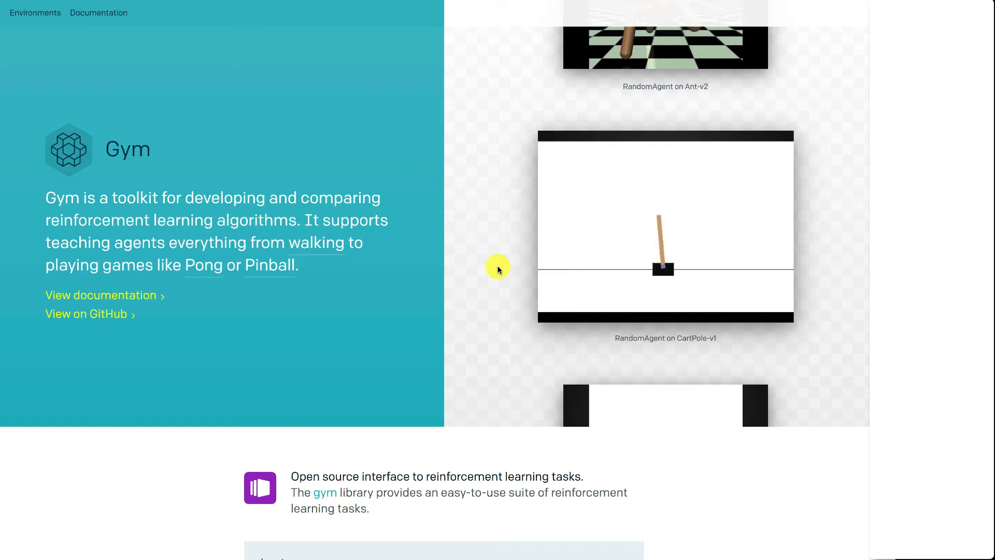
pyautogui.scroll(-3)
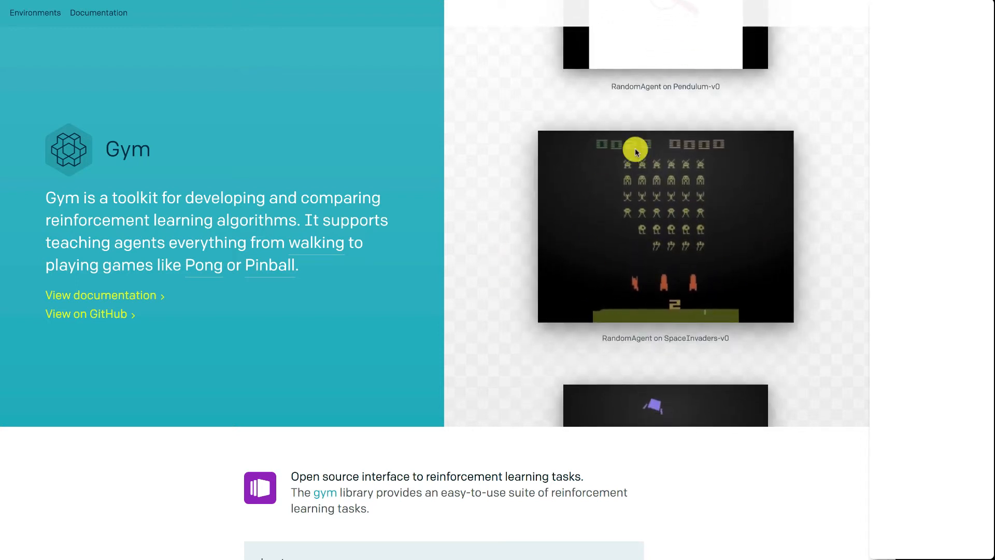
pyautogui.moveTo(670, 225)
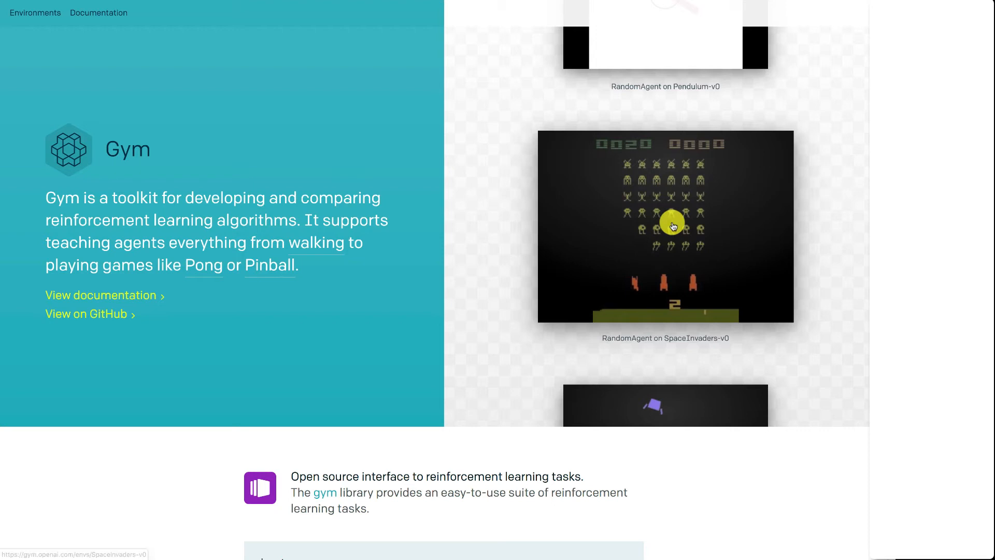
pyautogui.scroll(-3)
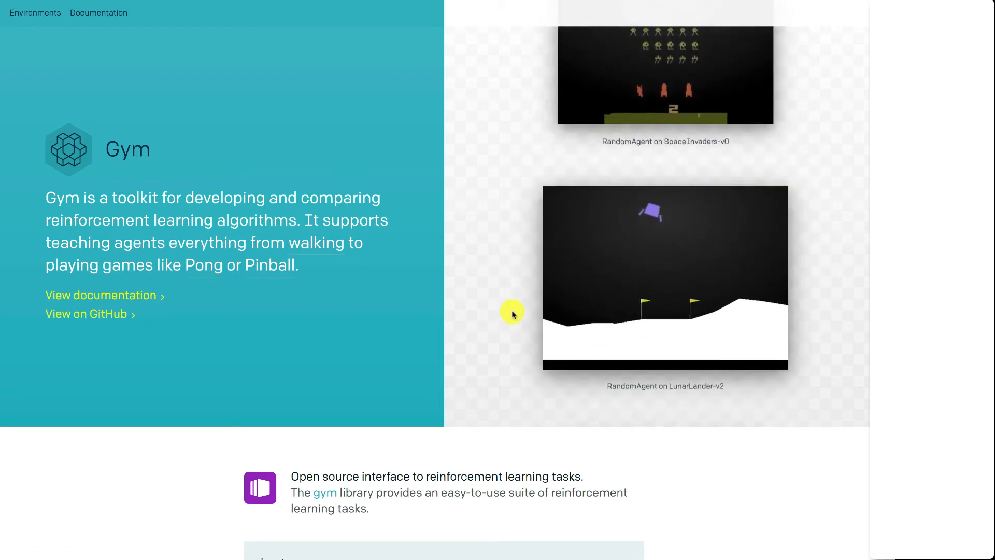
pyautogui.scroll(-3)
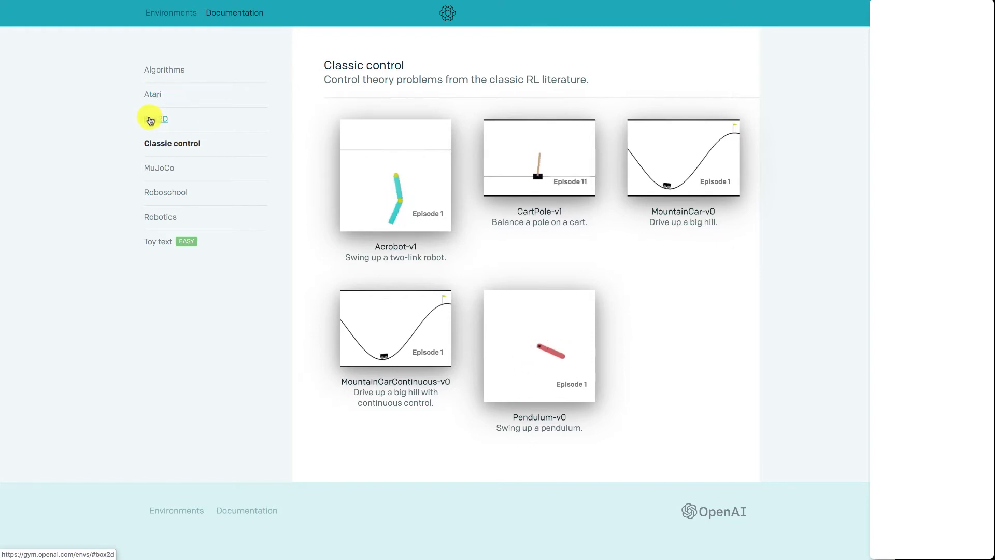
pyautogui.click(156, 118)
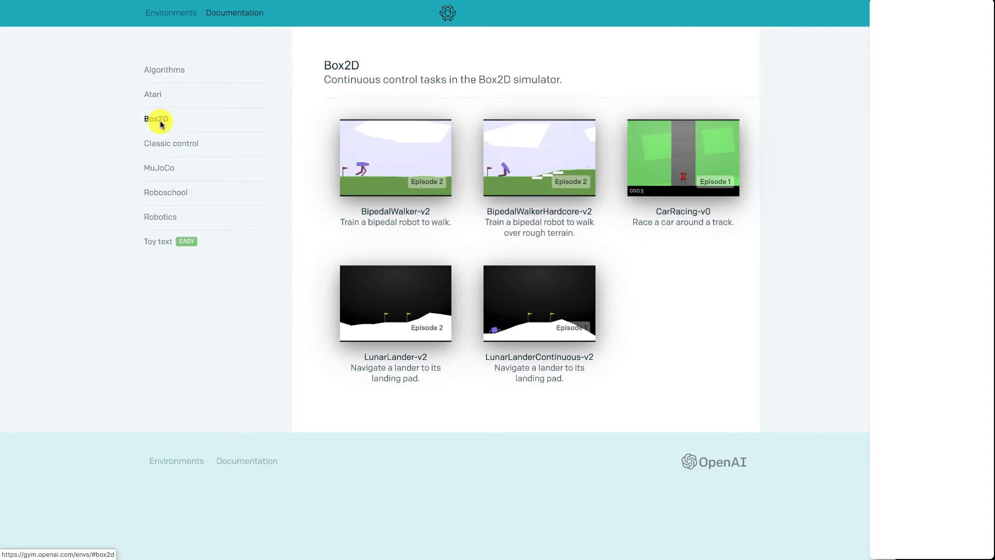
pyautogui.moveTo(235, 167)
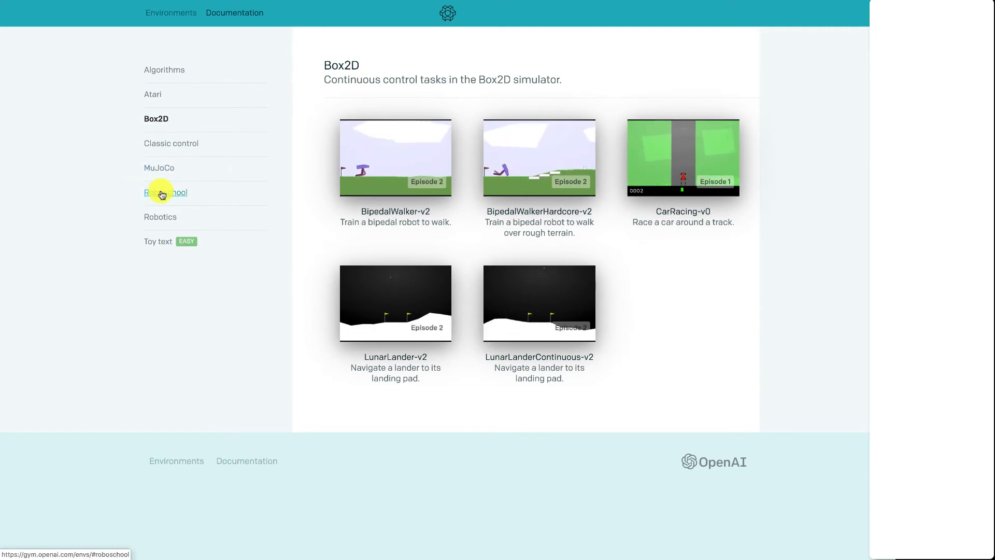
# Step: Switch from Box2D to the Roboschool environments, then show the Atari category
pyautogui.click(165, 192)
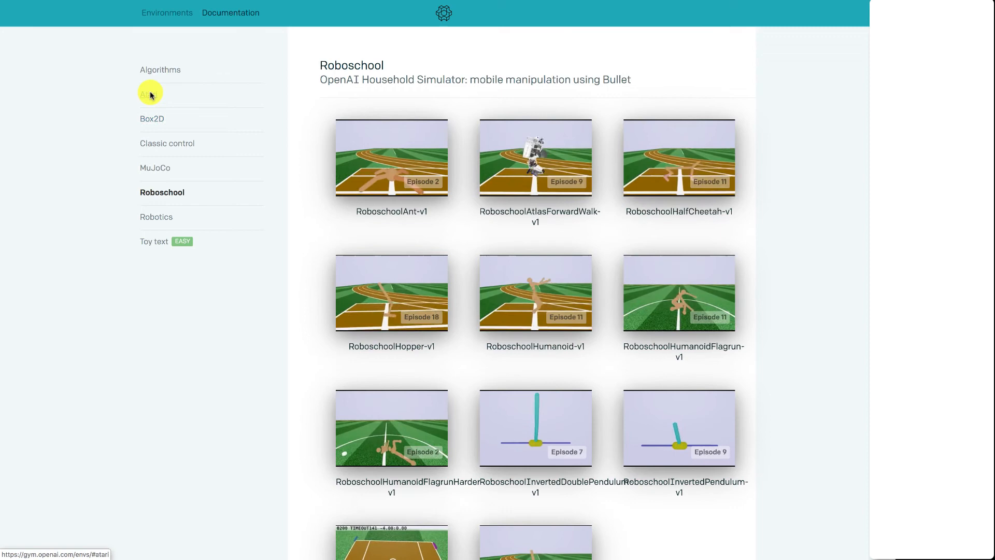
pyautogui.click(149, 93)
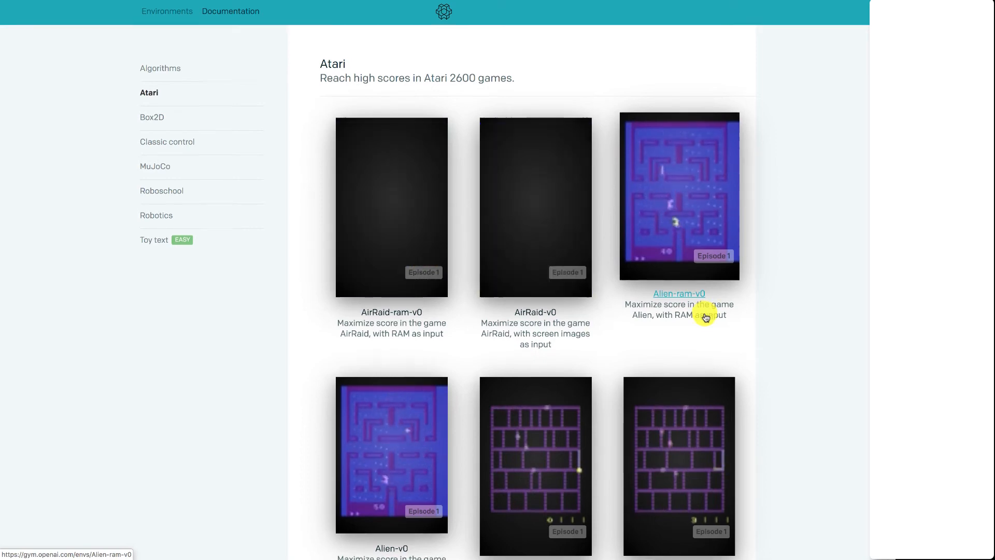
# Step: Scroll down the Atari list to Assault, Asterix and Asteroids
pyautogui.scroll(-3)
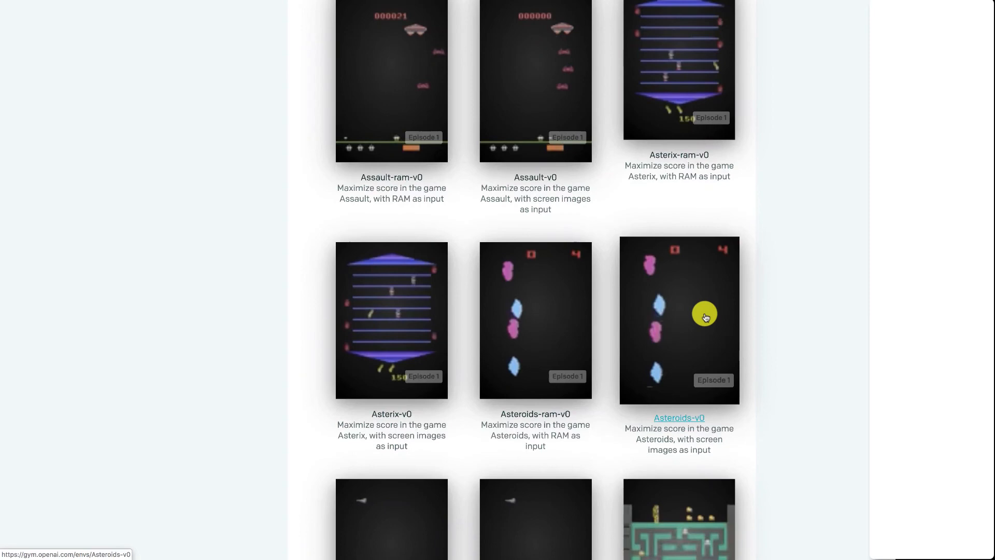